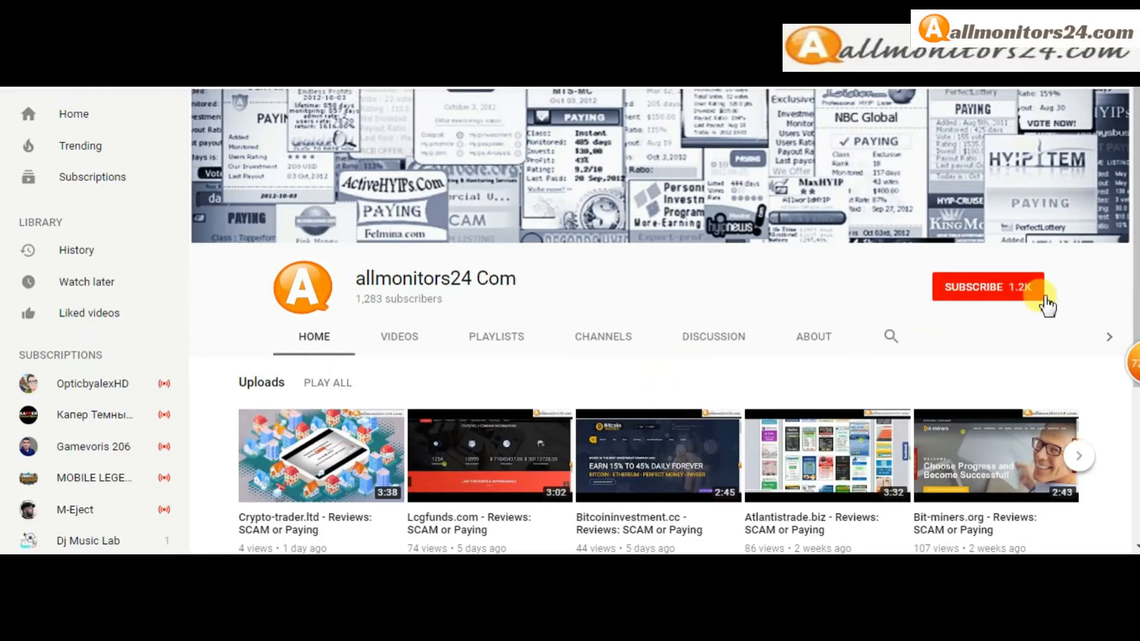
Subscribe to the allmonitors24 Com channel and set its notifications to All
{"action": "left_click", "coordinate": [986, 286]}
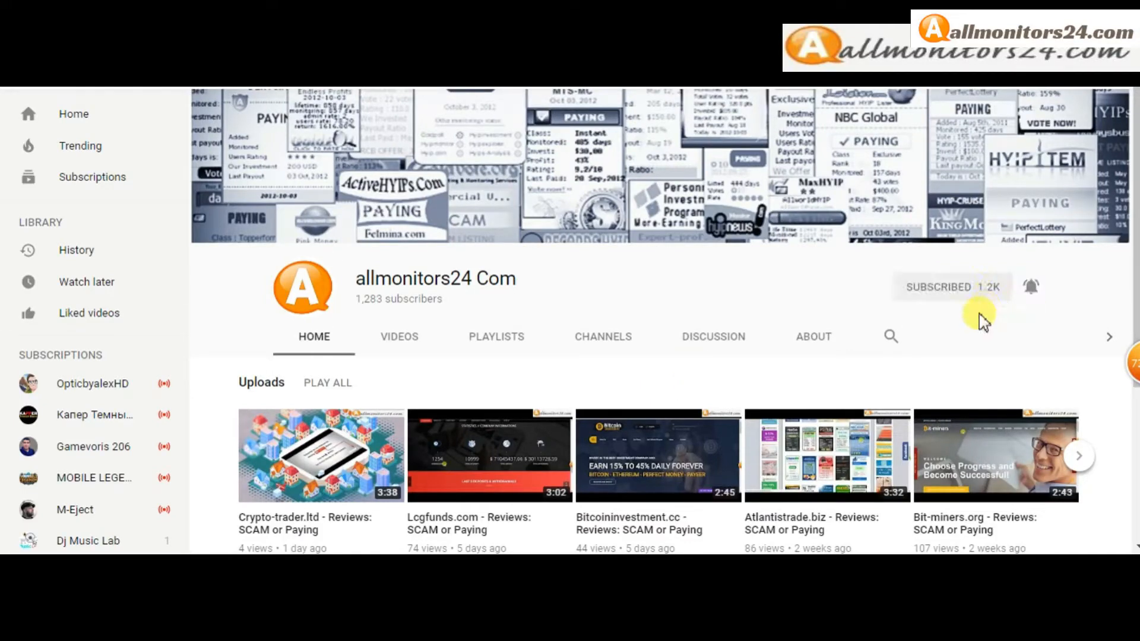
{"action": "left_click", "coordinate": [1031, 286]}
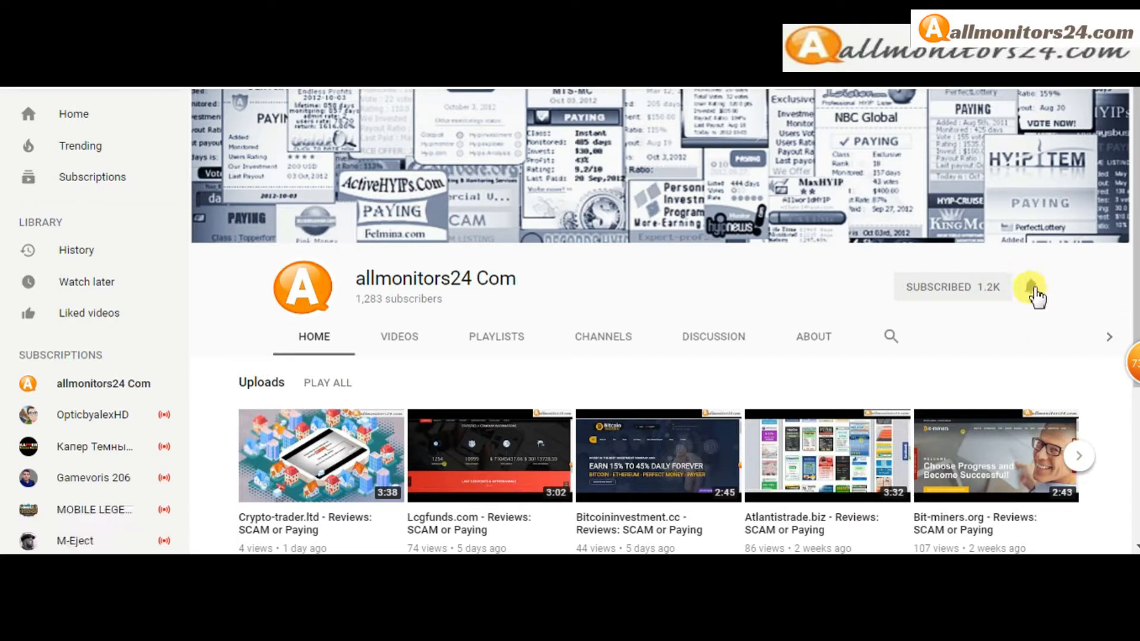
{"action": "left_click", "coordinate": [1031, 286]}
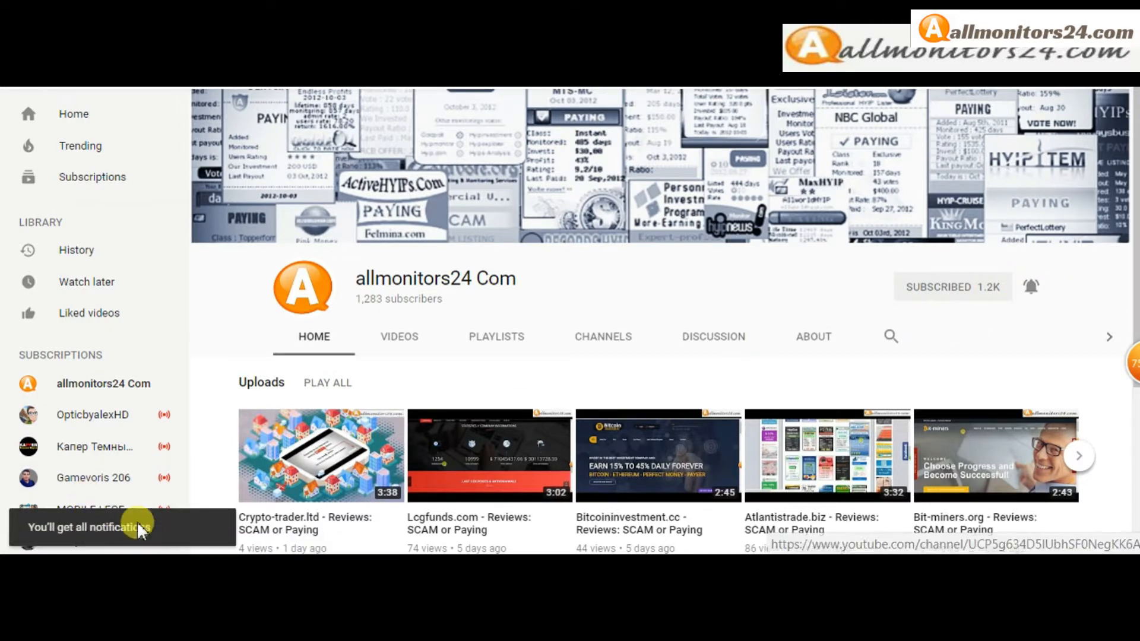
{"action": "mouse_move", "coordinate": [997, 323]}
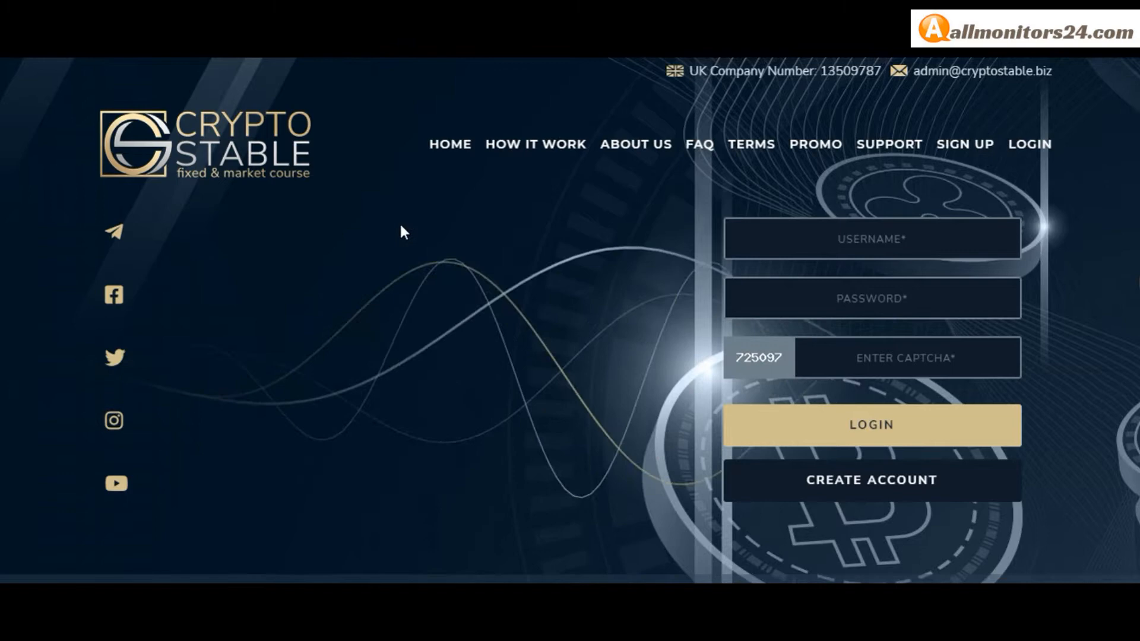
Scroll the cryptostable.biz homepage down to its Investment Plans section
{"action": "scroll", "scroll_direction": "down", "scroll_amount": 3}
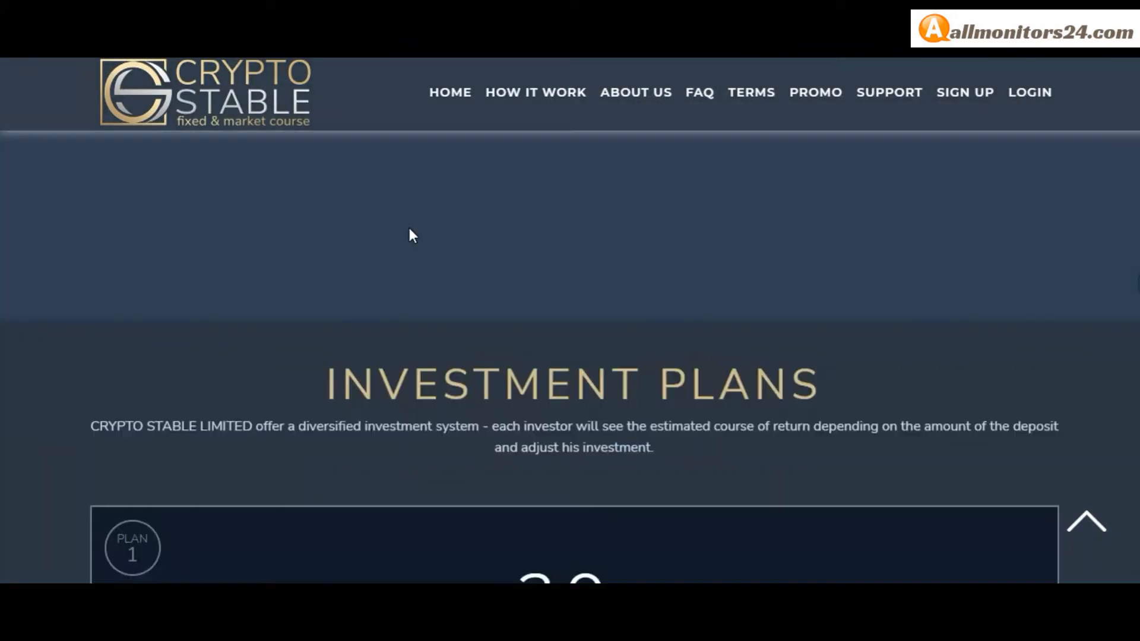
{"action": "scroll", "scroll_direction": "down", "scroll_amount": 3}
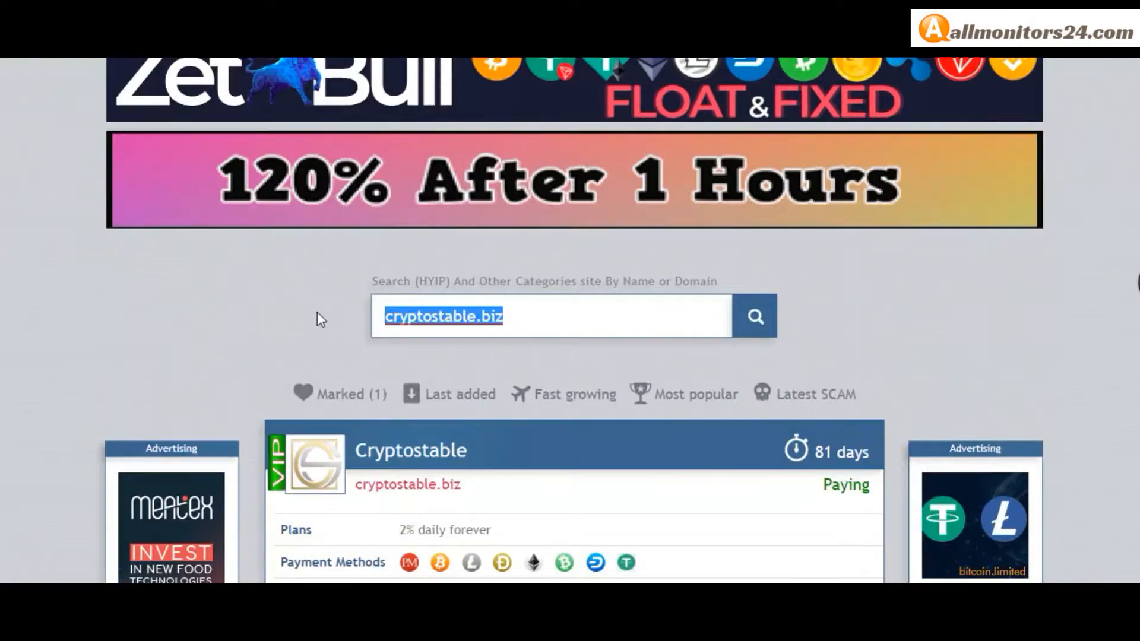
Scroll to compare the listing's 2% daily forever plan with the site's Plan 1 at 2.0% daily for lifetime
{"action": "scroll", "scroll_direction": "down", "scroll_amount": 3}
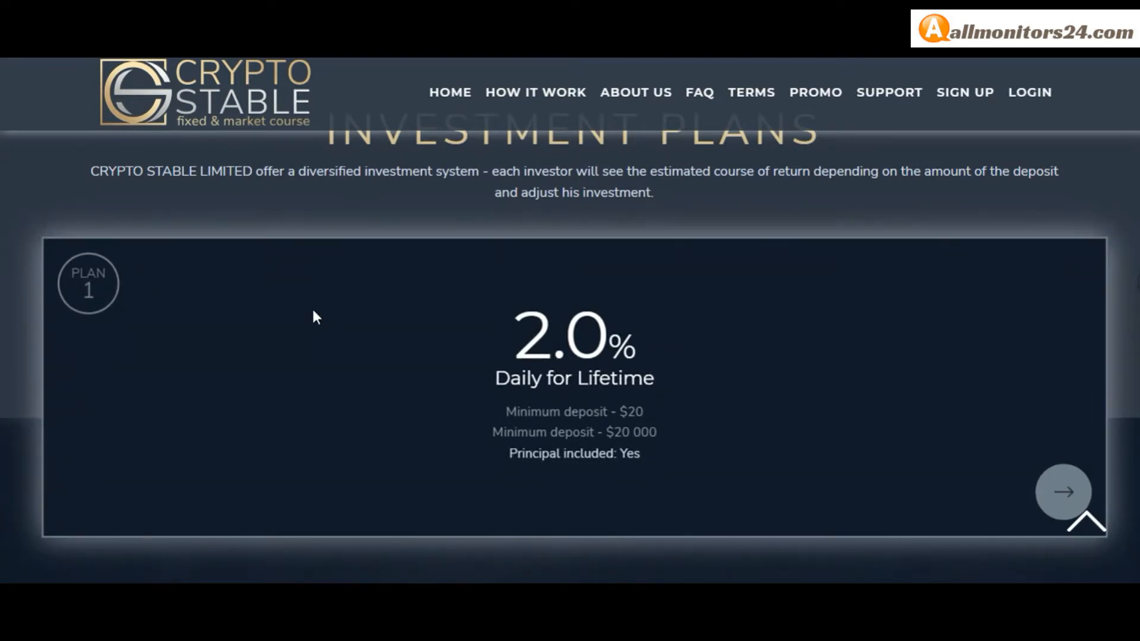
{"action": "scroll", "scroll_direction": "down", "scroll_amount": 3}
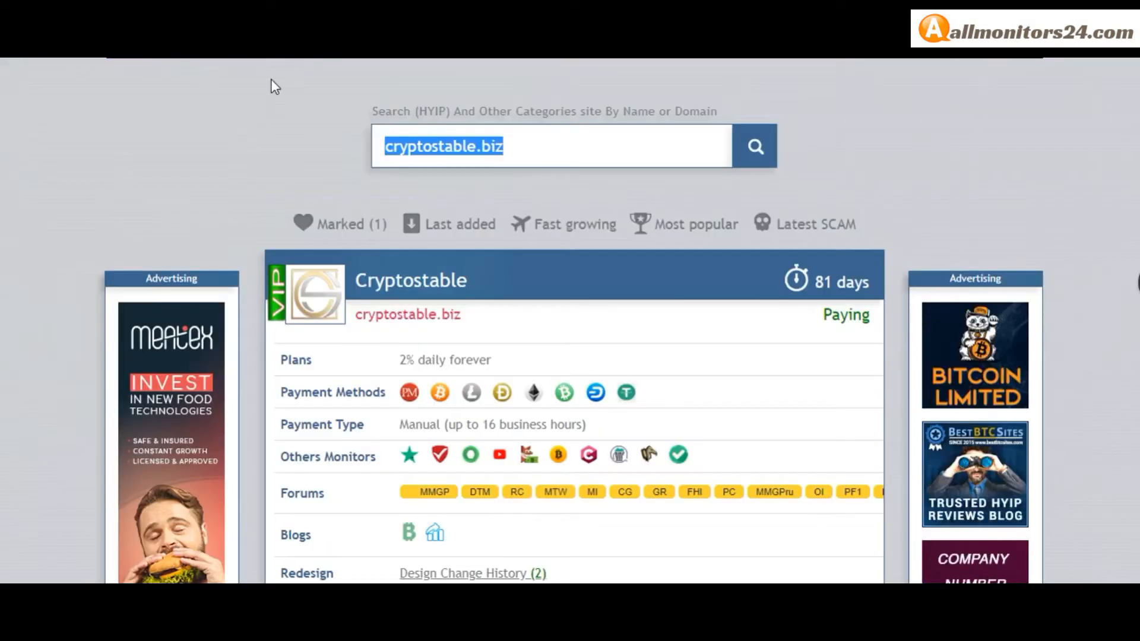
Scroll through the Cryptostable listing card: plans, payment methods, monitors, forums, blogs and IP
{"action": "scroll", "scroll_direction": "down", "scroll_amount": 3}
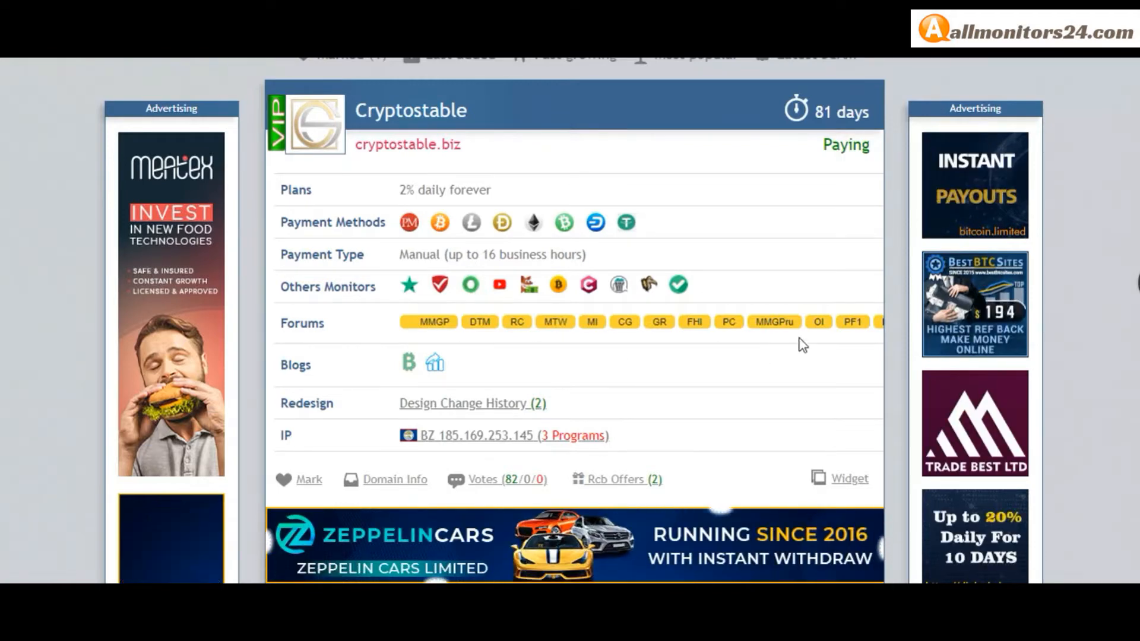
{"action": "scroll", "scroll_direction": "down", "scroll_amount": 3}
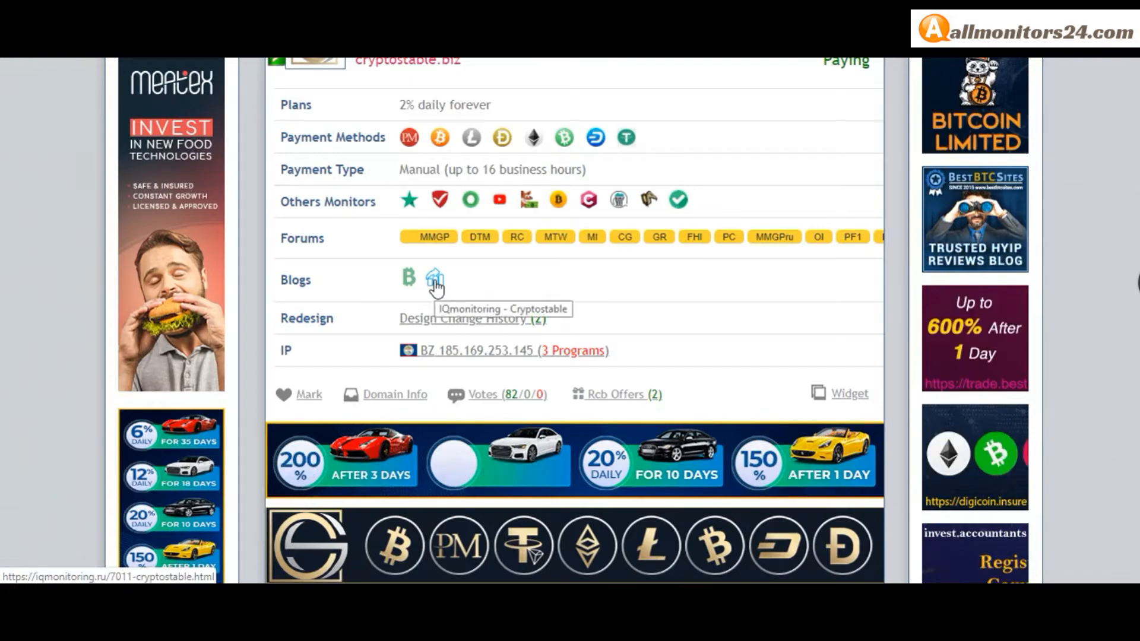
{"action": "scroll", "scroll_direction": "down", "scroll_amount": 3}
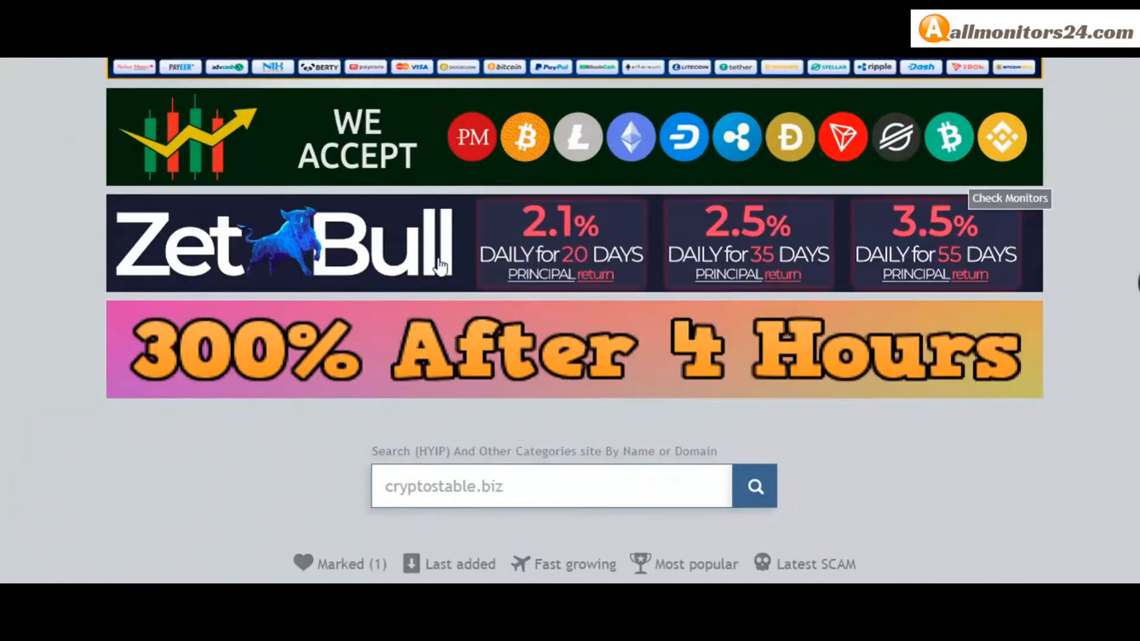
Mark the Cryptostable listing and toggle its Votes thread with payment proofs
{"action": "left_click", "coordinate": [754, 486]}
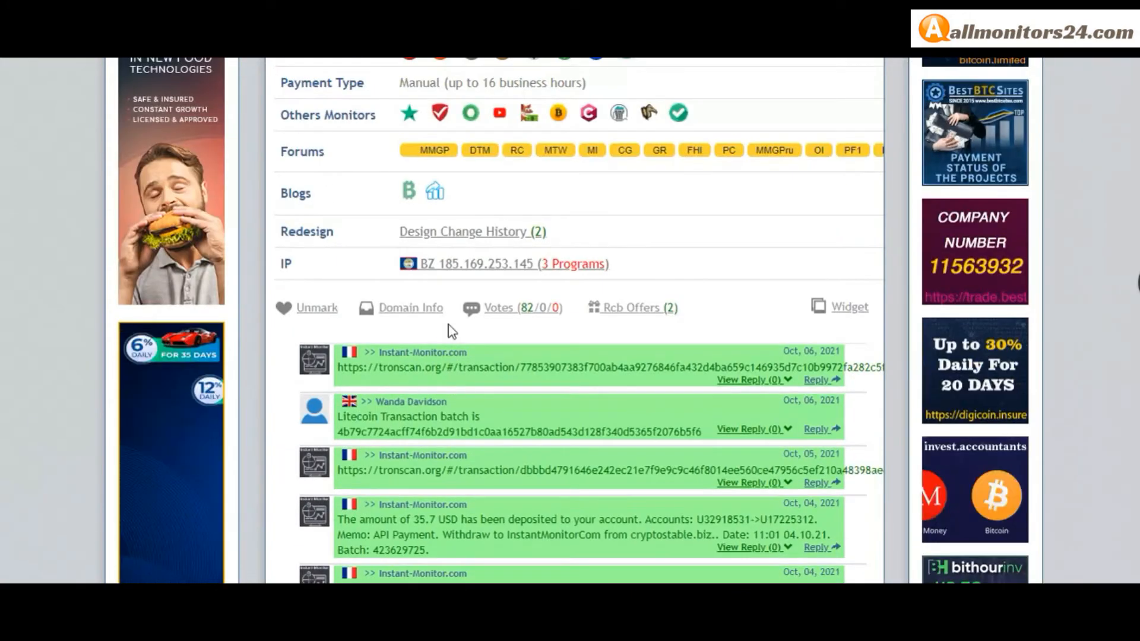
{"action": "left_click", "coordinate": [409, 306]}
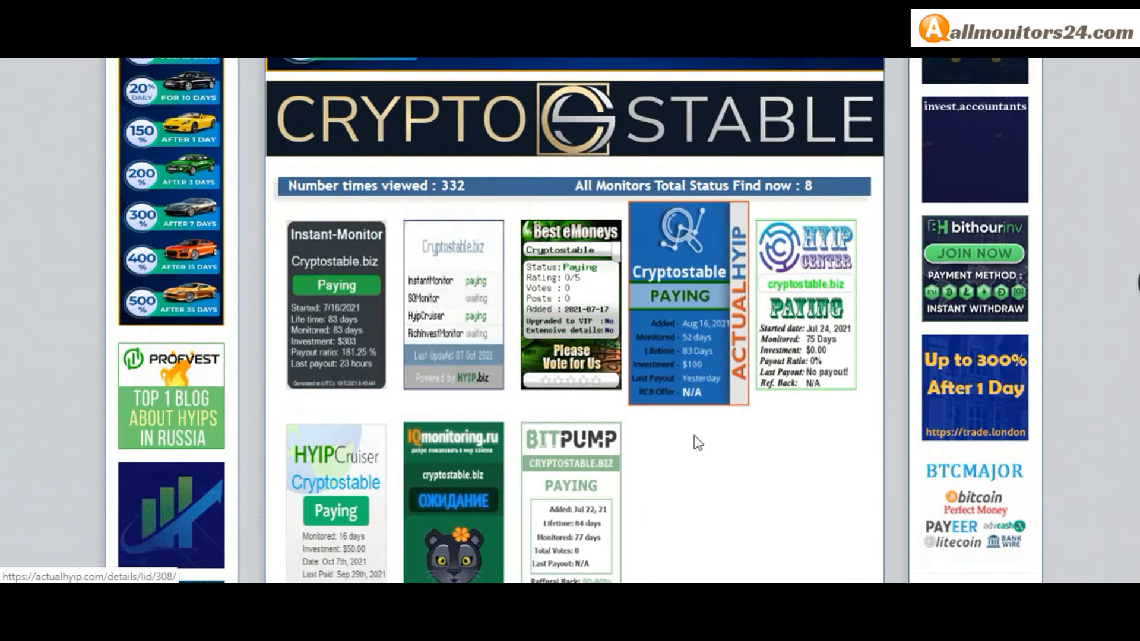
Scroll down to the eight All Monitors status banners for Cryptostable, most showing Paying
{"action": "scroll", "scroll_direction": "down", "scroll_amount": 3}
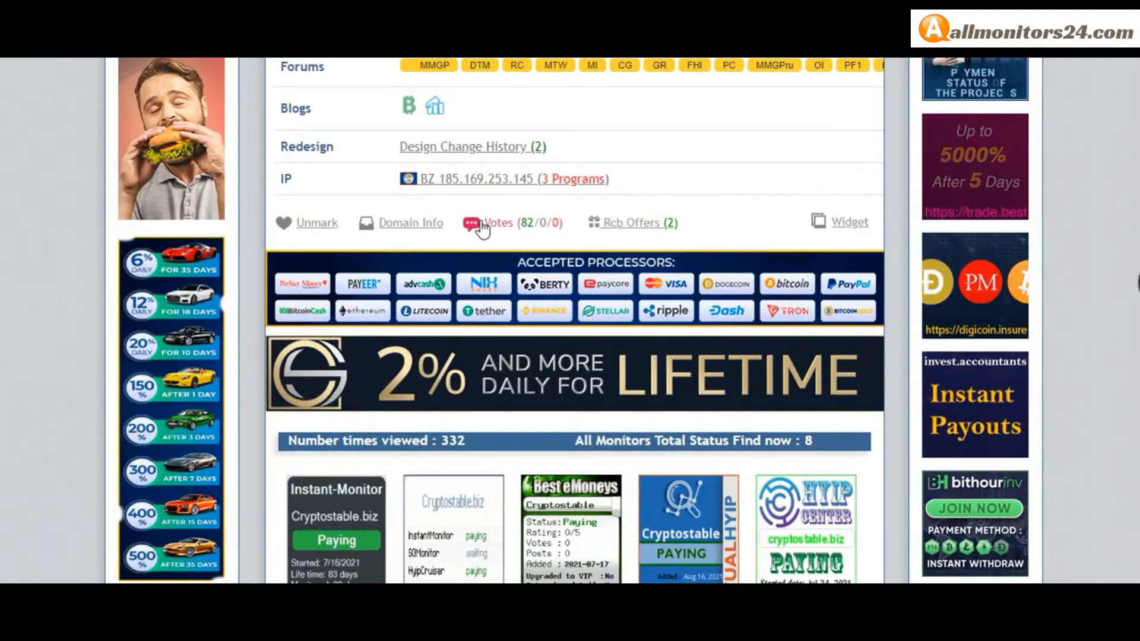
{"action": "scroll", "scroll_direction": "down", "scroll_amount": 3}
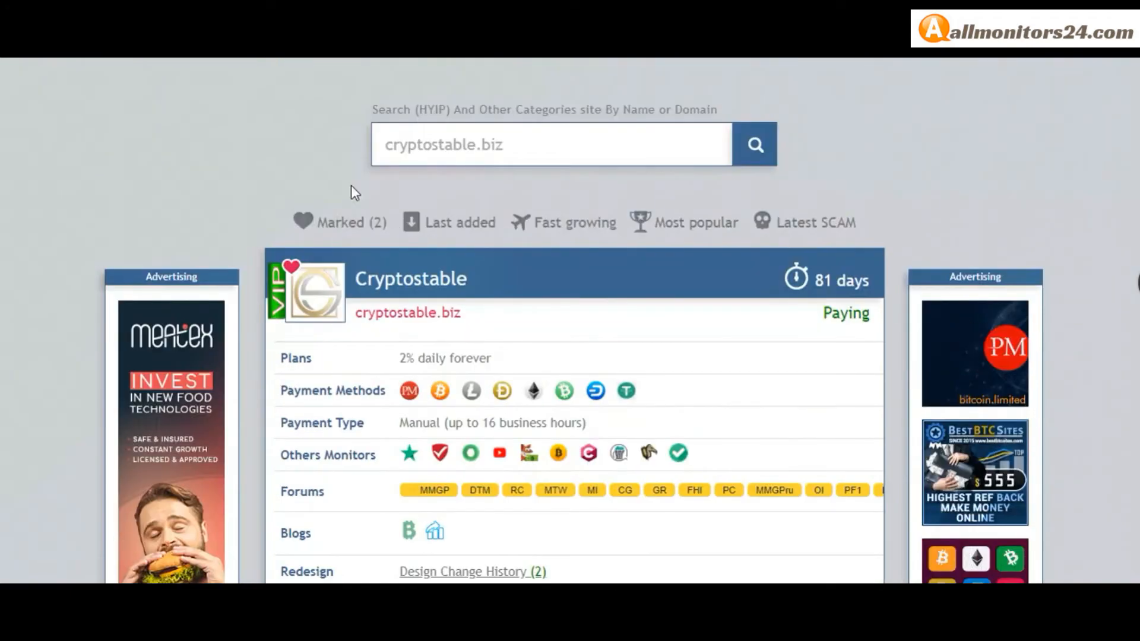
Visit cryptostable.biz from the listing and request its FAQ page from the top navigation
{"action": "left_click", "coordinate": [407, 312]}
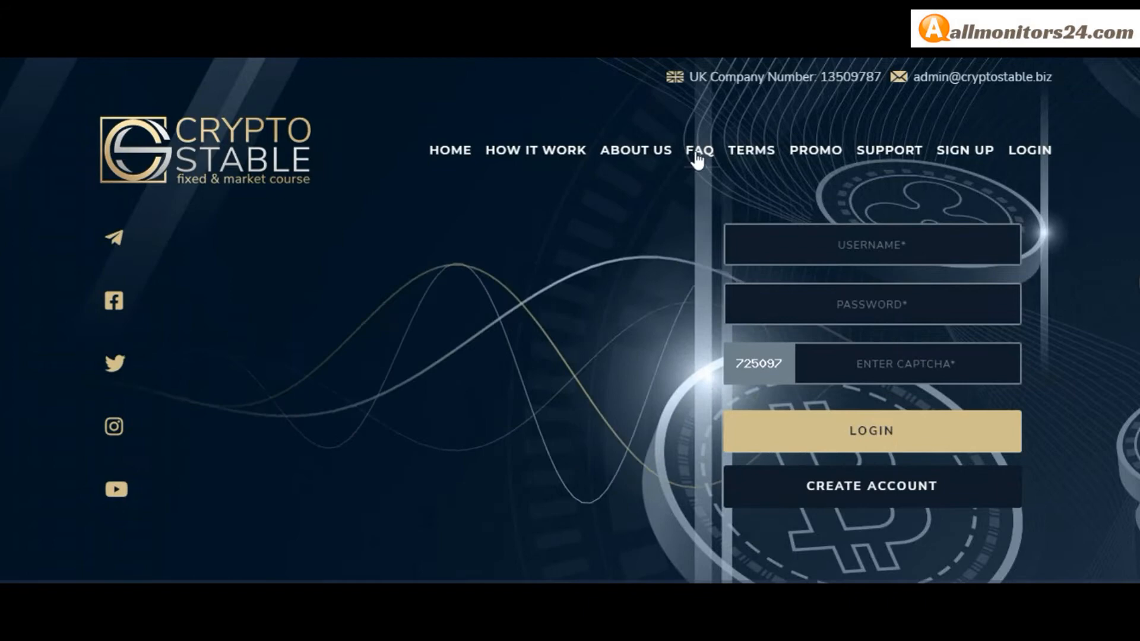
{"action": "left_click", "coordinate": [698, 151]}
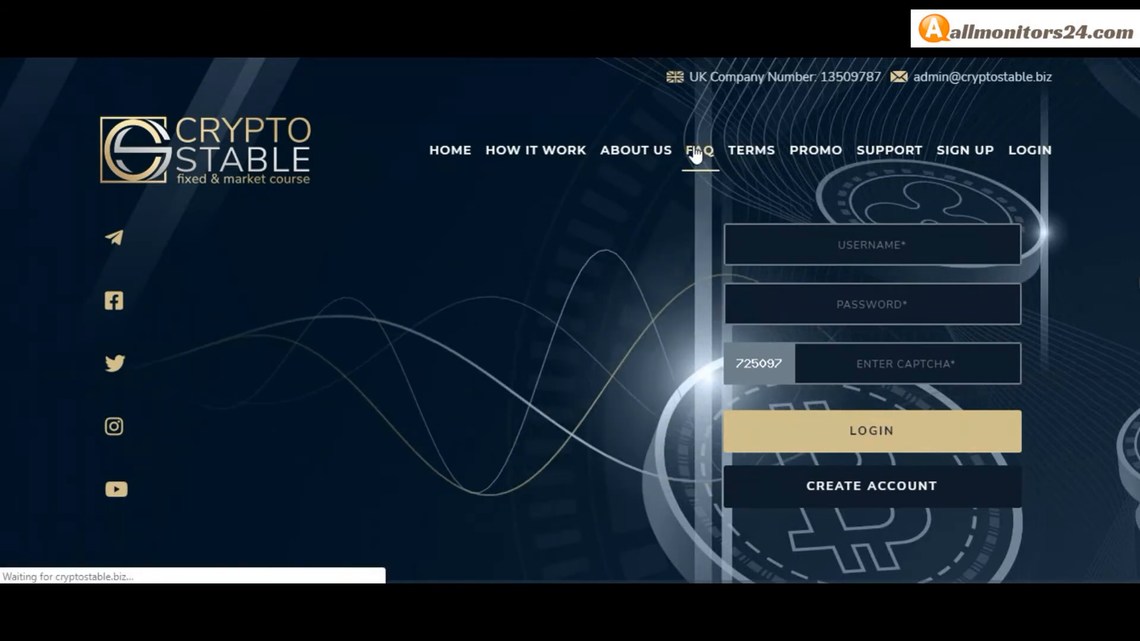
{"action": "left_click", "coordinate": [698, 149]}
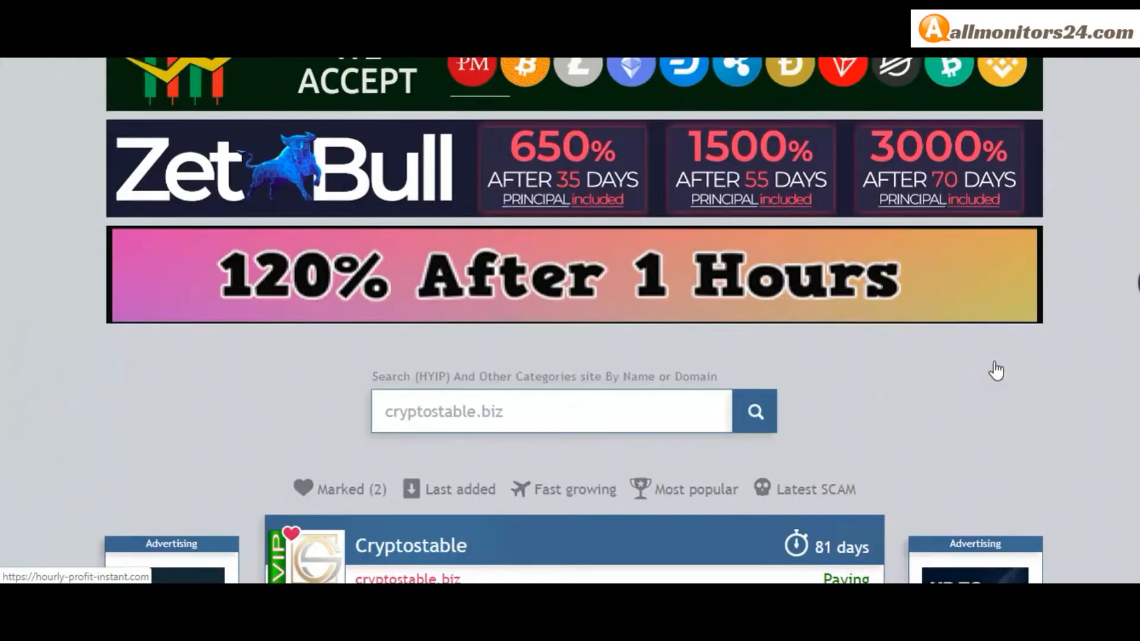
Scroll back down to the marked Cryptostable listing card showing 81 days and Paying
{"action": "scroll", "scroll_direction": "down", "scroll_amount": 3}
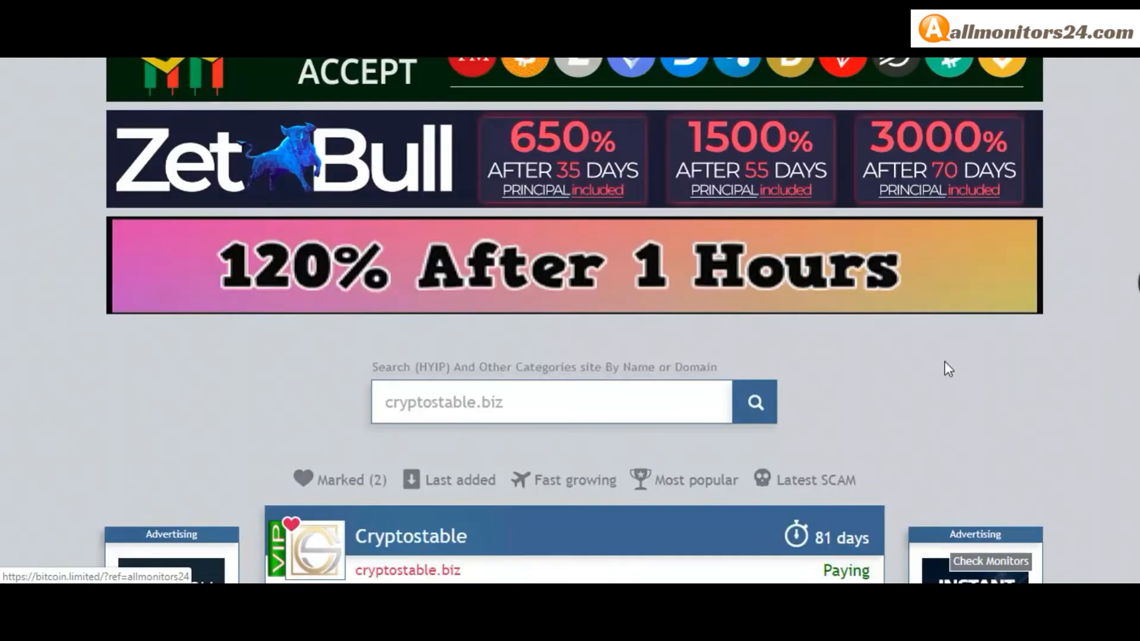
{"action": "scroll", "scroll_direction": "down", "scroll_amount": 3}
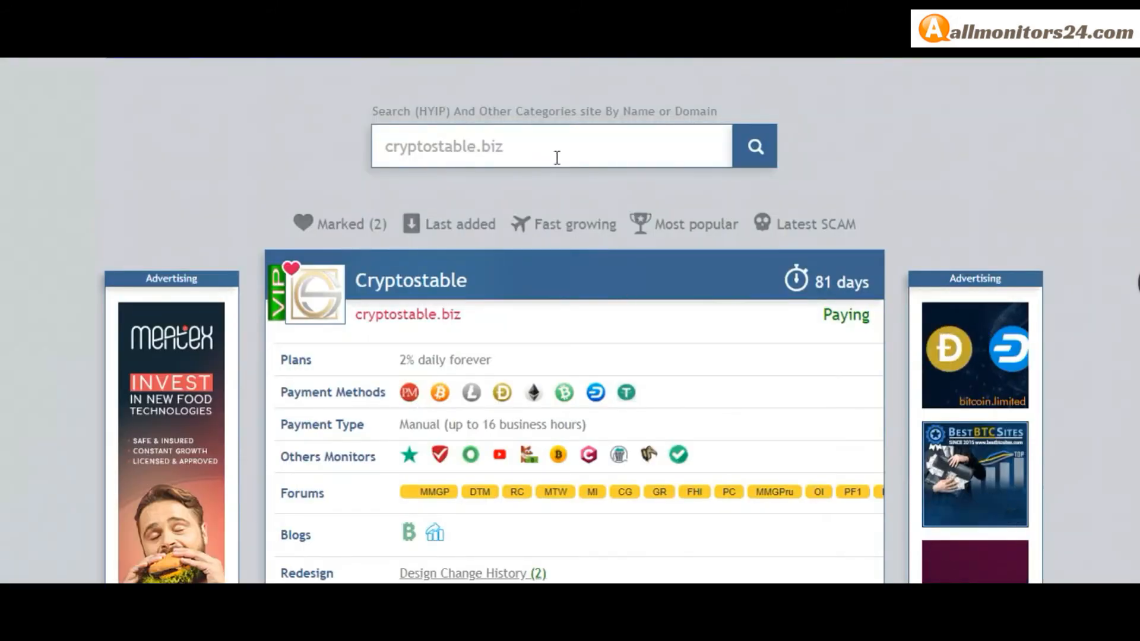